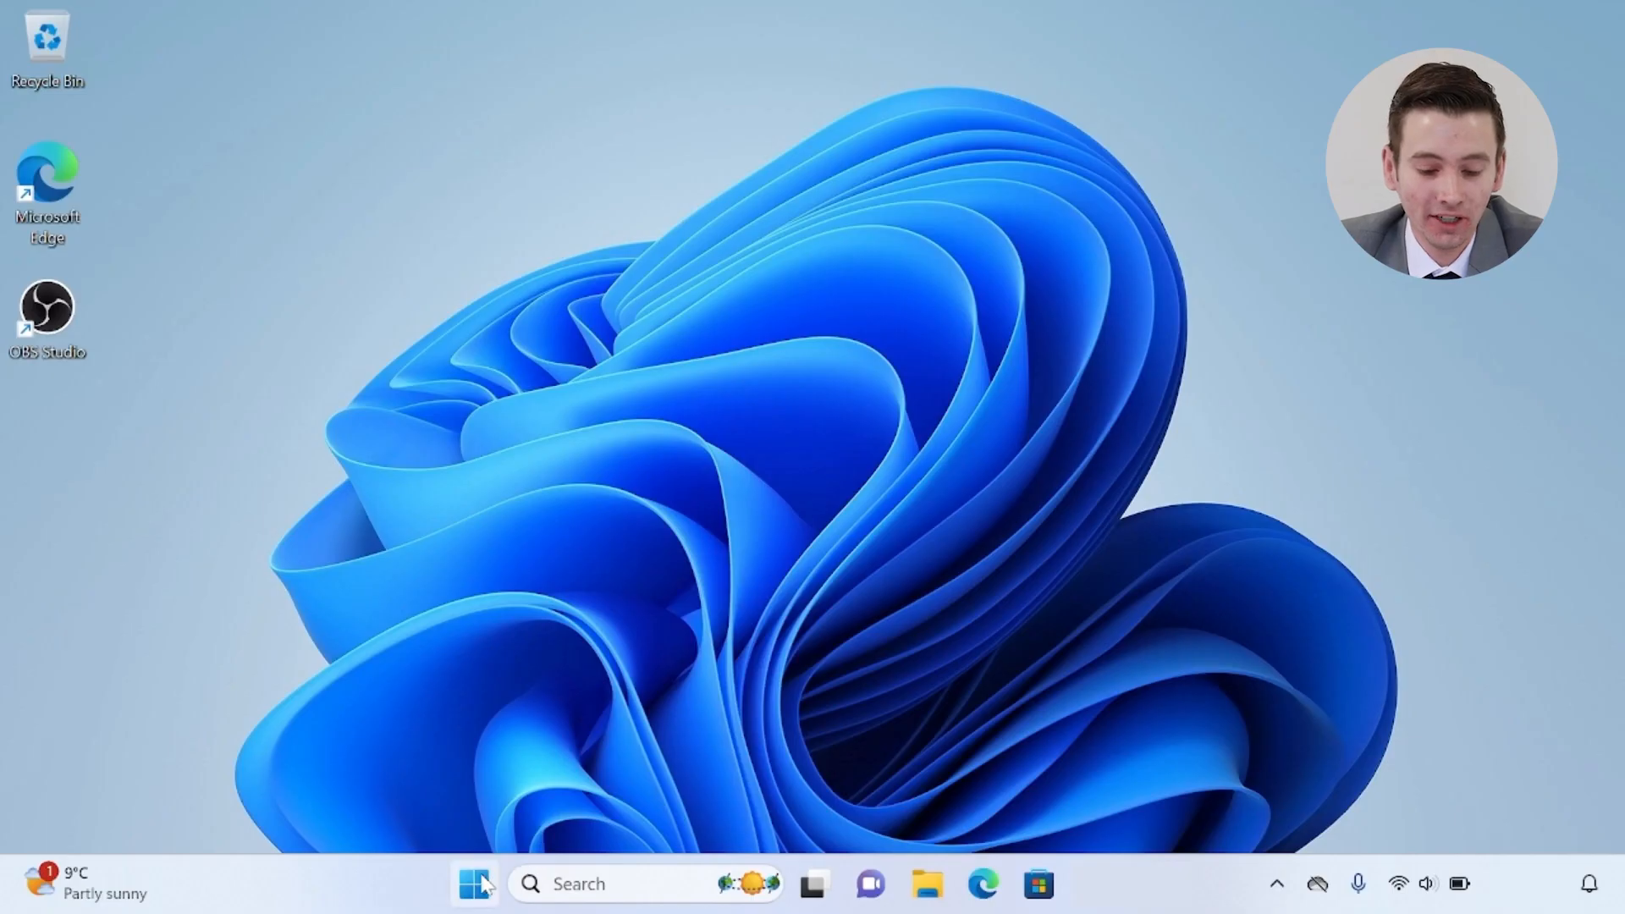
Step: Search the Start menu for 'virus' to surface Virus & threat protection settings
{"action": "left_click", "coordinate": [472, 907]}
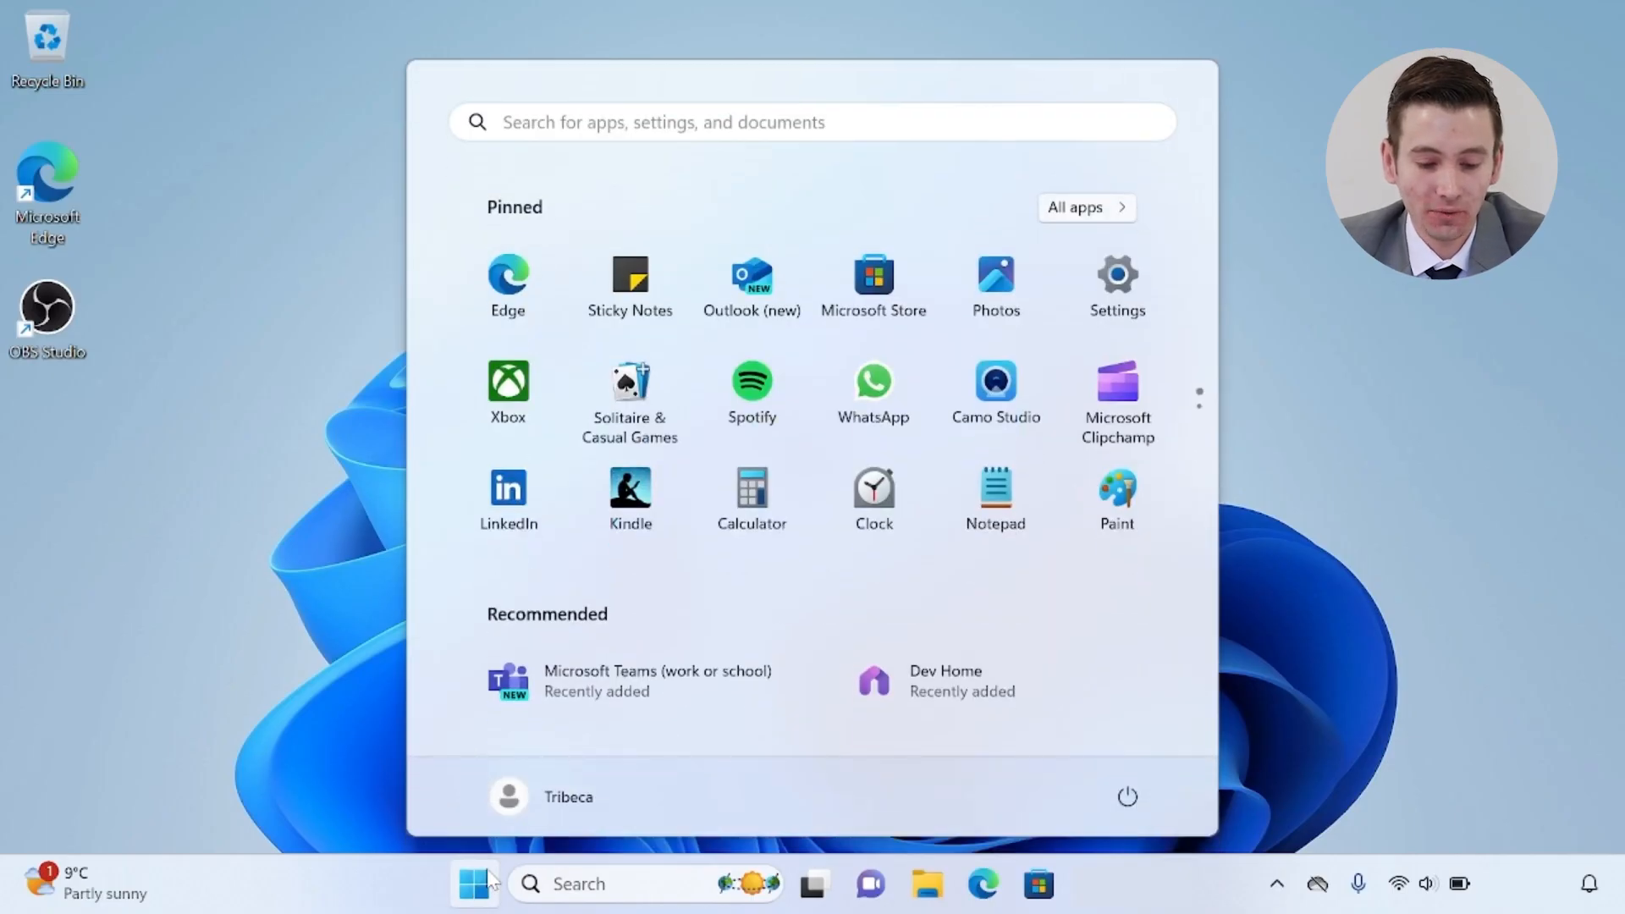
{"action": "type", "text": "virys"}
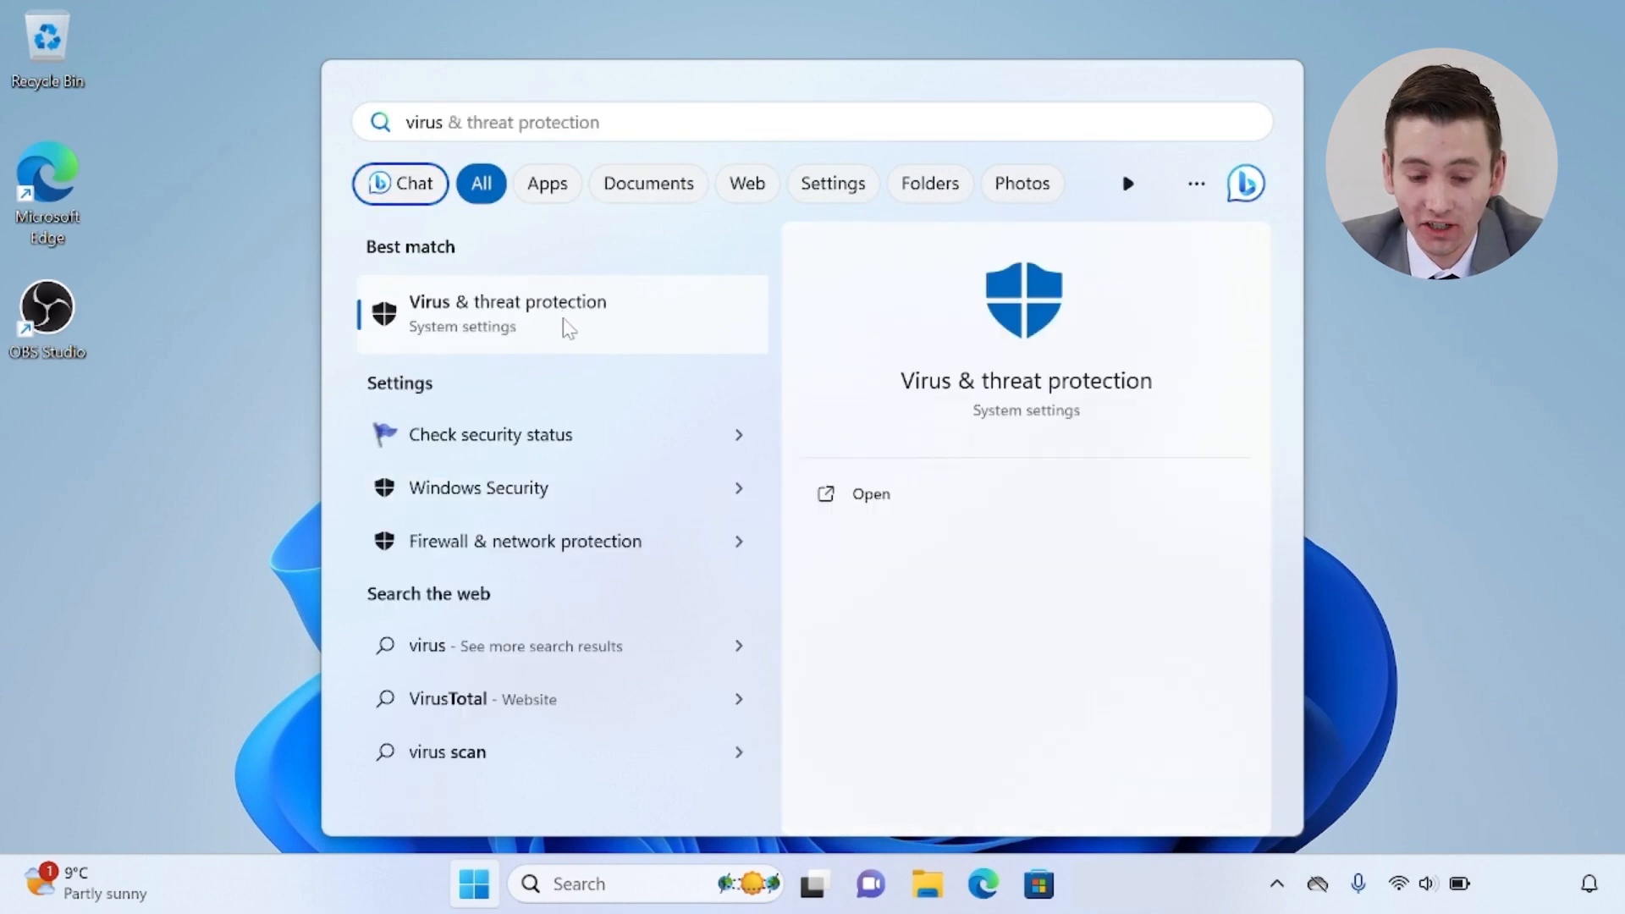
Step: Launch Windows Security on the Virus & threat protection page
{"action": "left_click", "coordinate": [507, 315]}
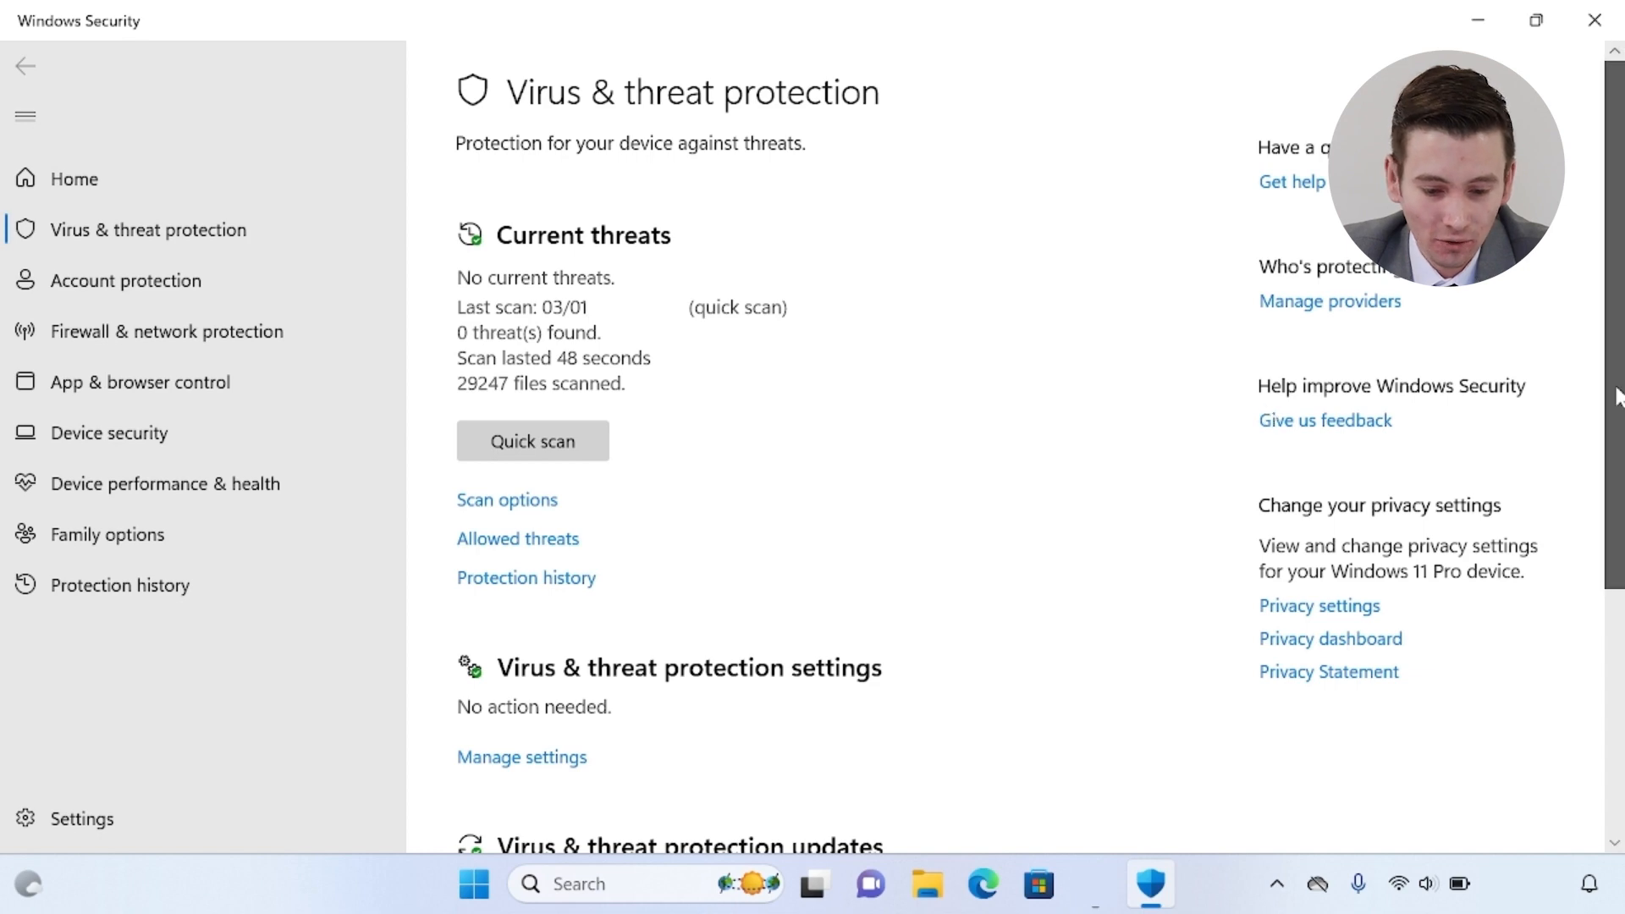
Step: Start a Quick scan from Scan options, leaving it running with a progress bar
{"action": "left_click", "coordinate": [508, 499]}
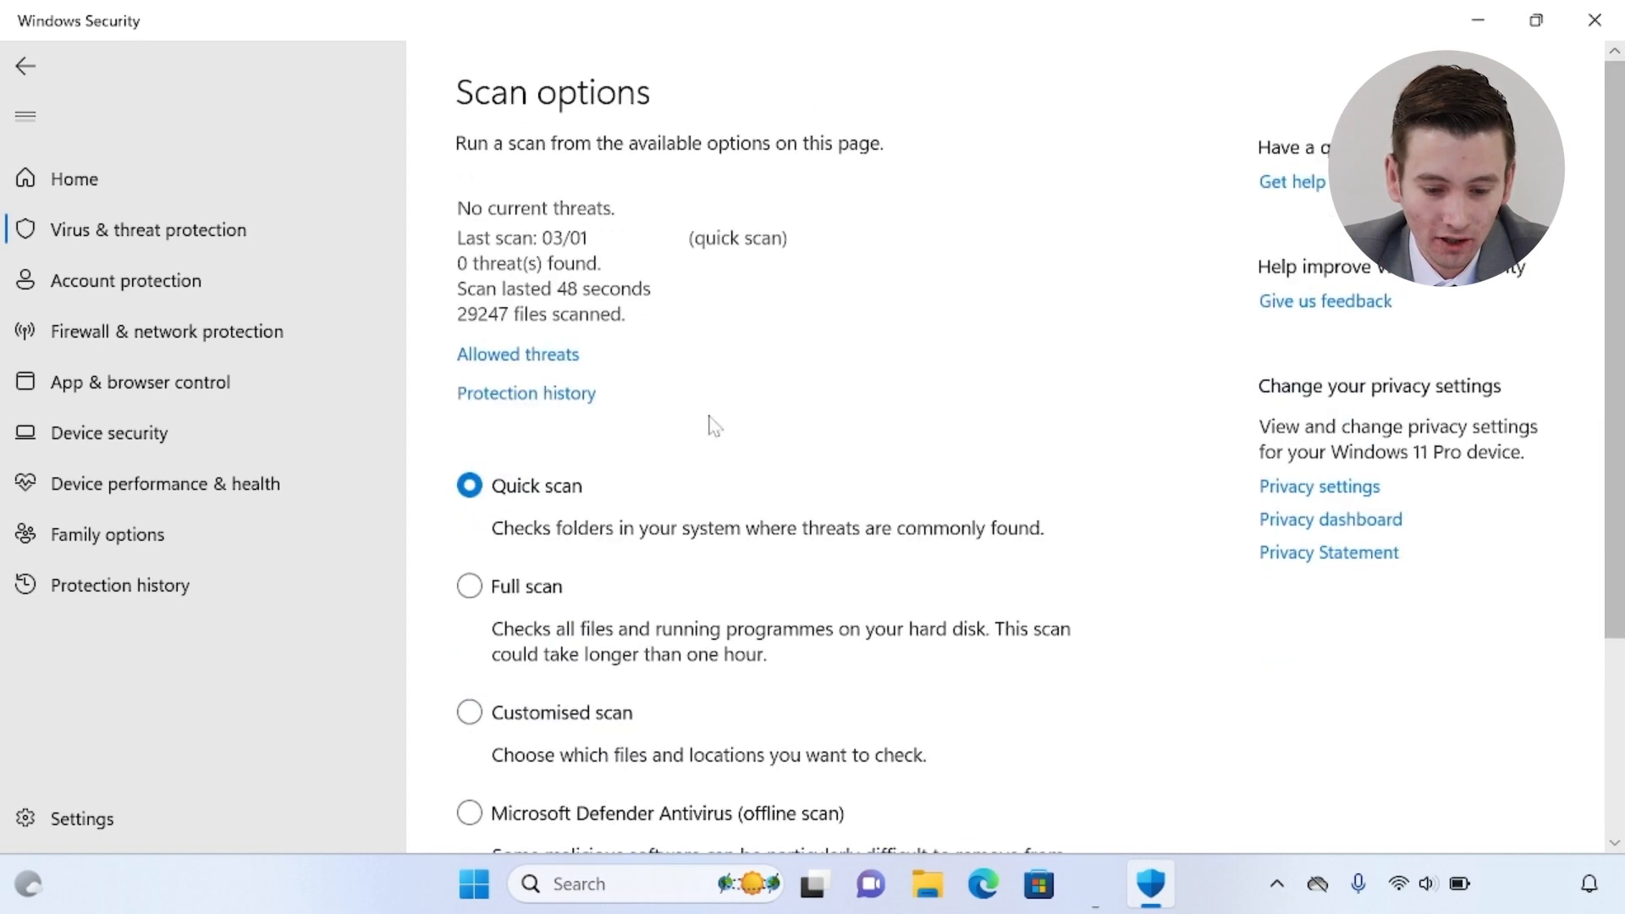
{"action": "scroll", "scroll_direction": "down", "scroll_amount": 3}
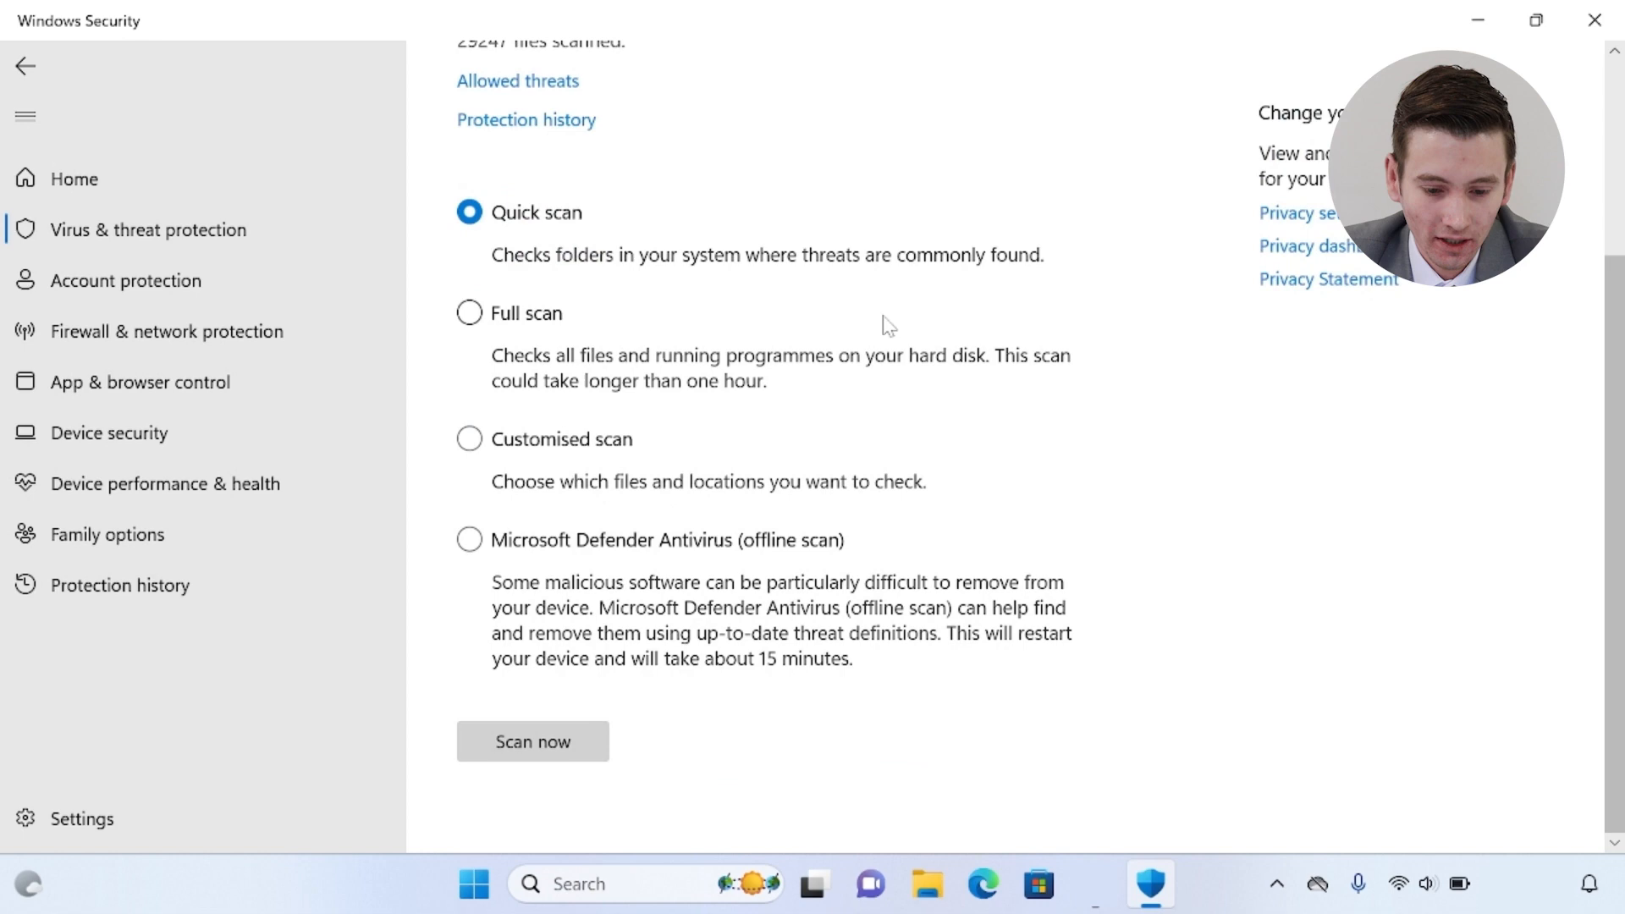
{"action": "mouse_move", "coordinate": [684, 564]}
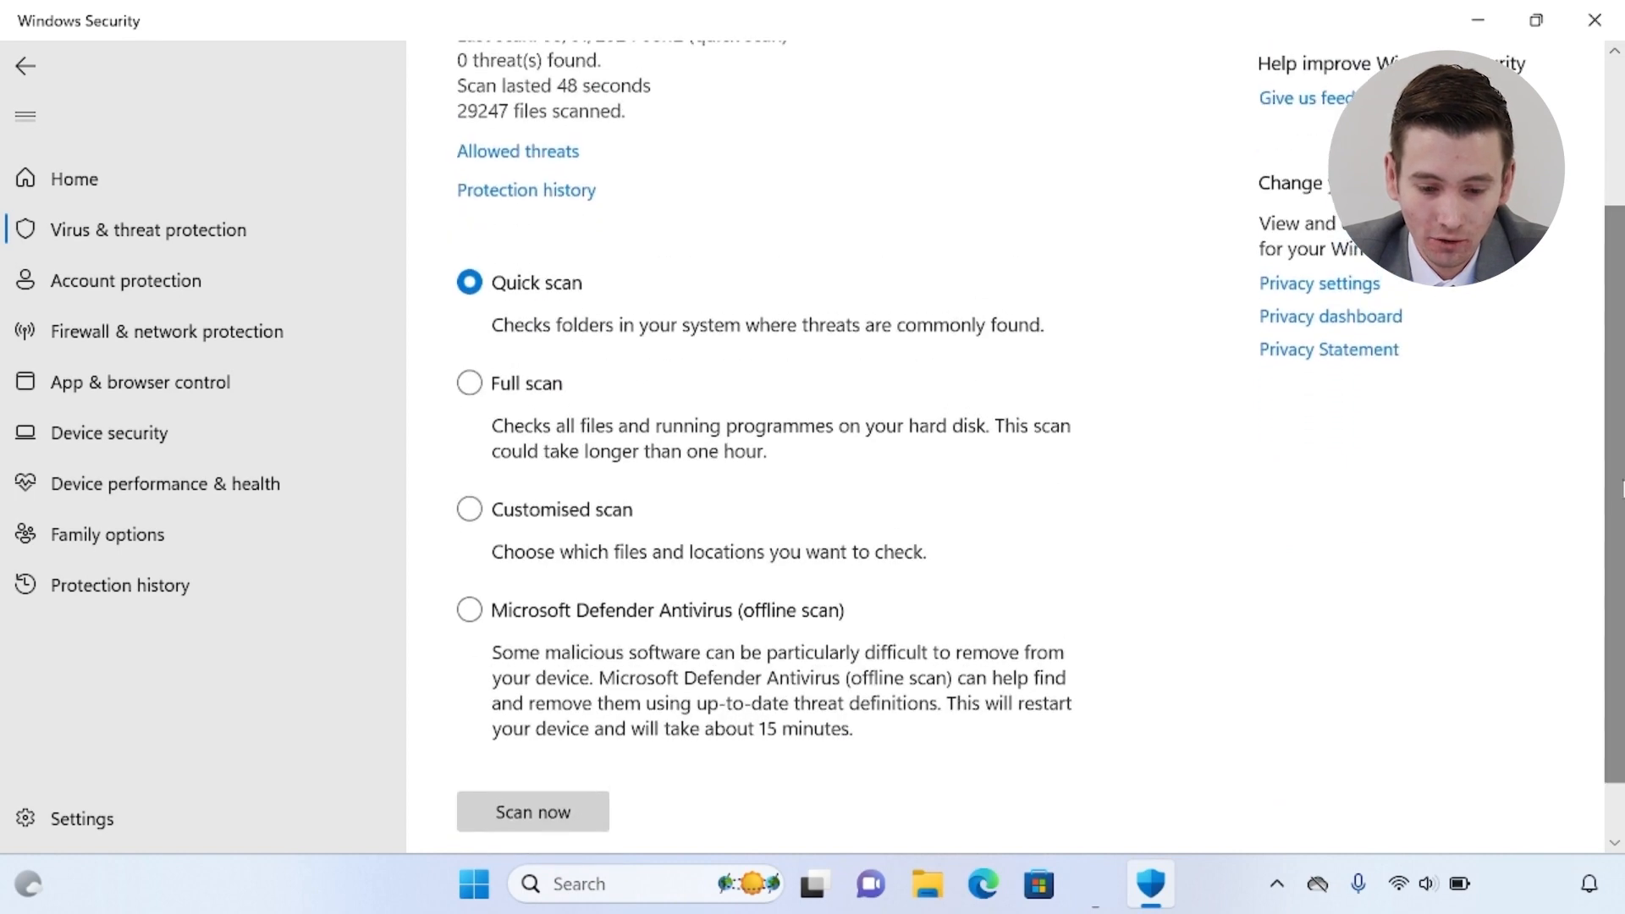
{"action": "scroll", "scroll_direction": "down", "scroll_amount": 3}
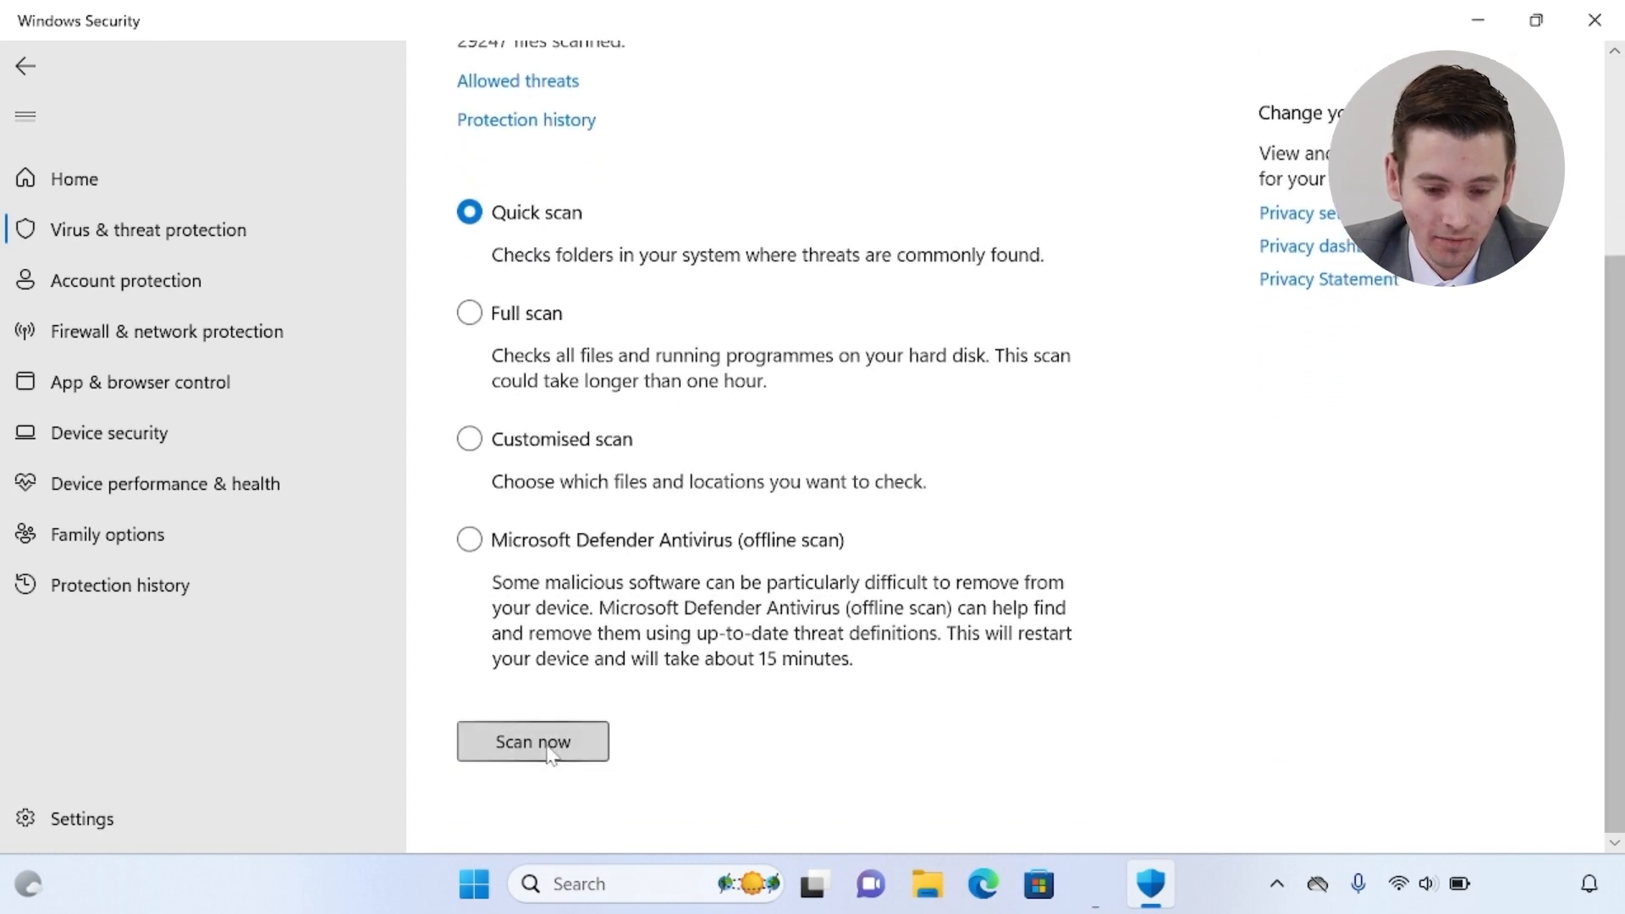
{"action": "left_click", "coordinate": [531, 743]}
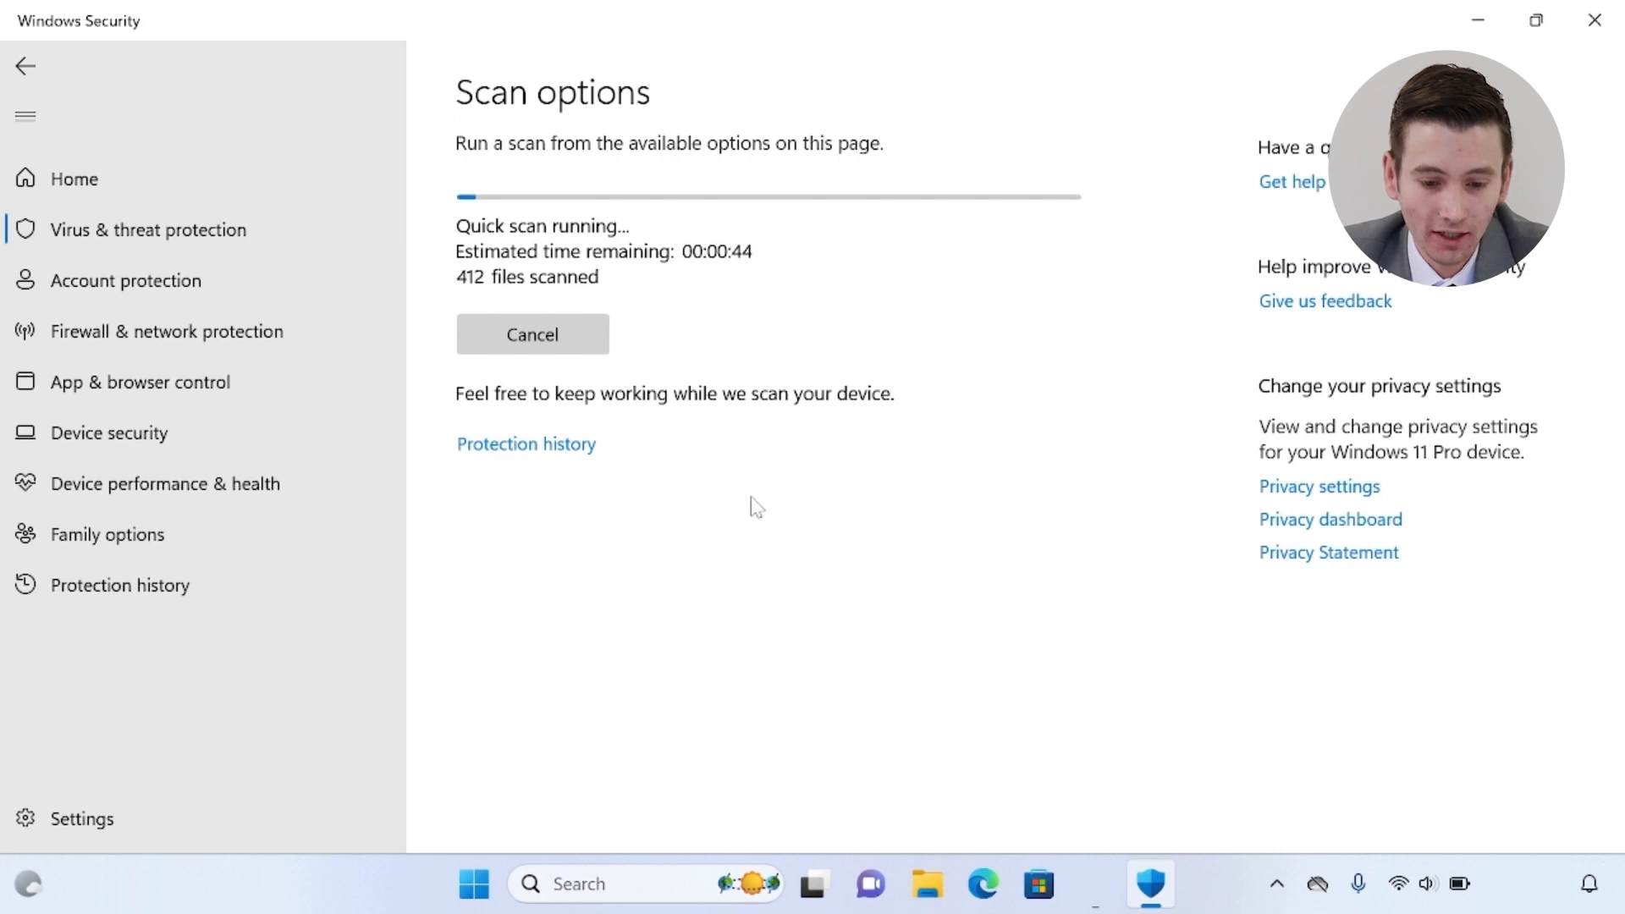